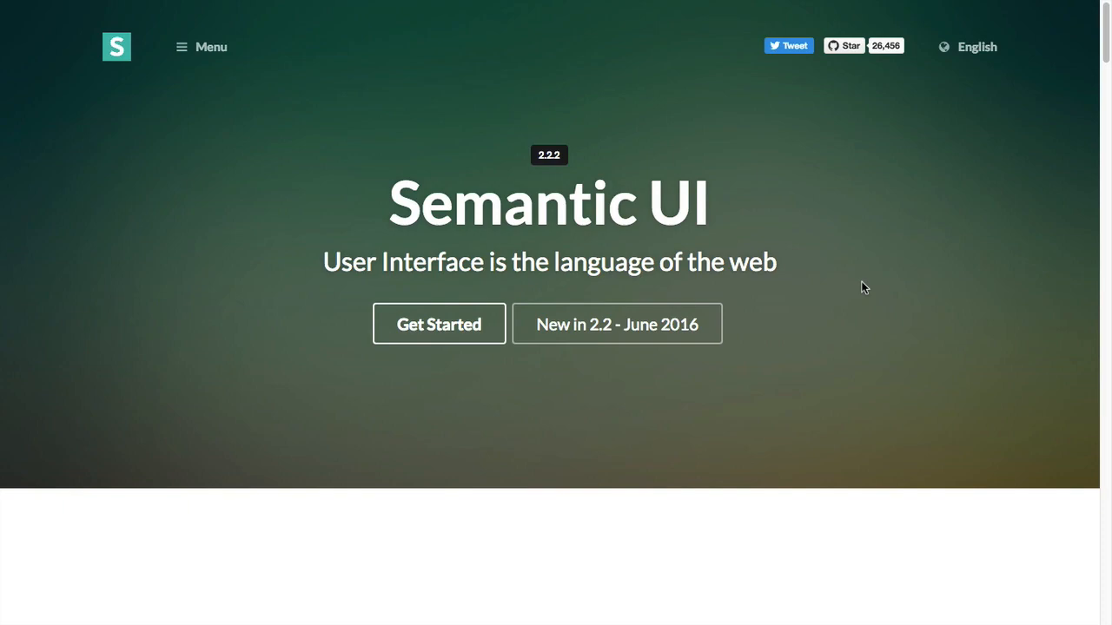
Scroll down past the hero banner until the Concise HTML three-button demo is in view.
scroll("down", 3)
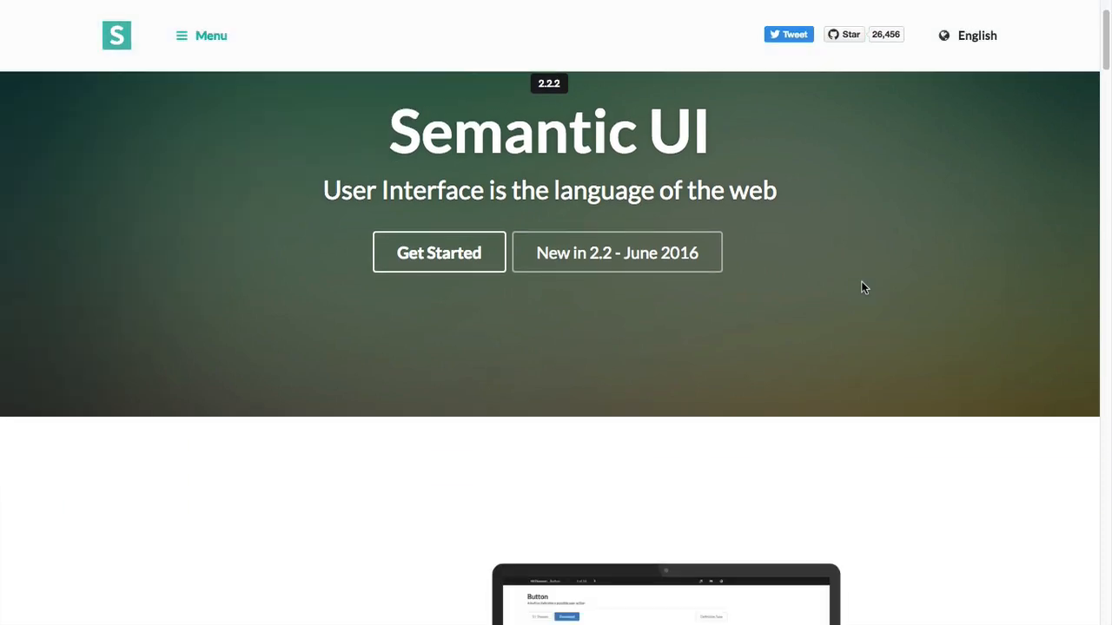
scroll("down", 3)
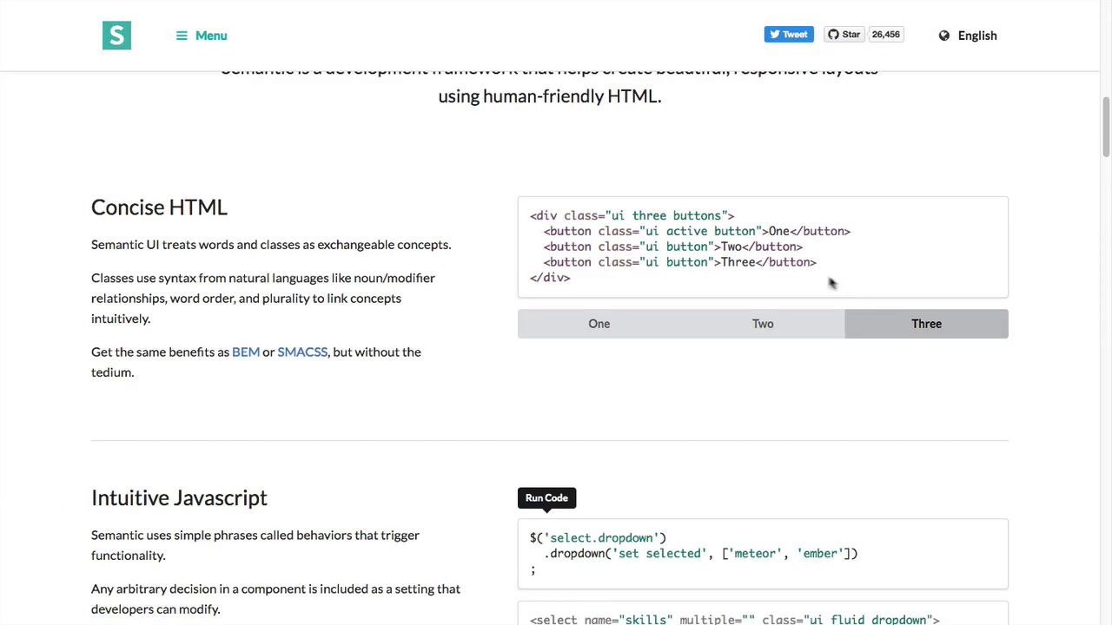
mouse_move(608, 216)
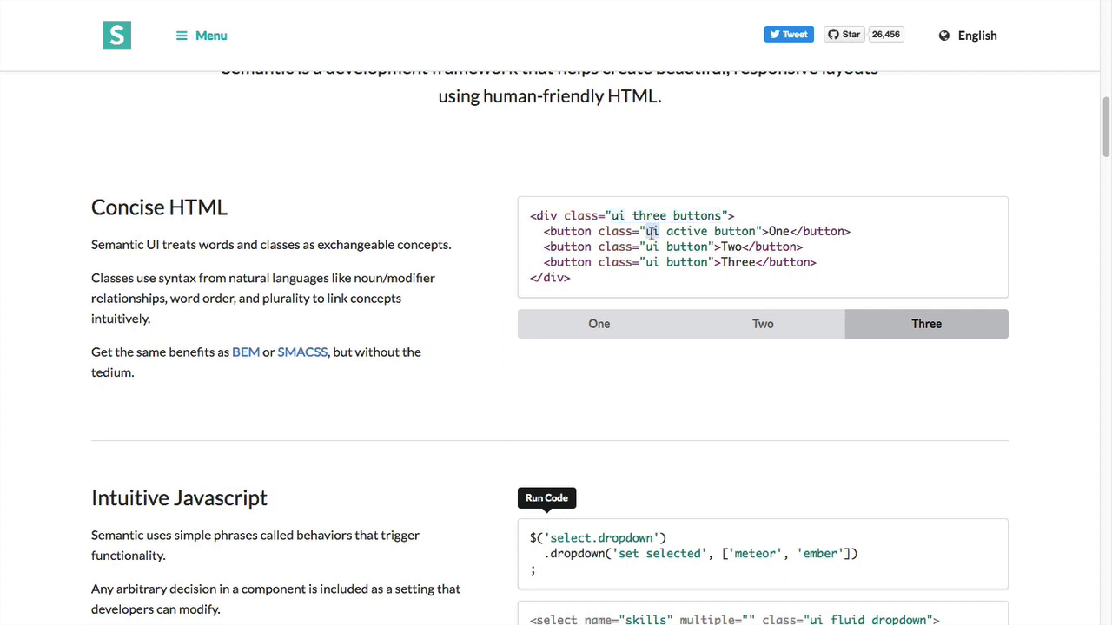
left_click(599, 323)
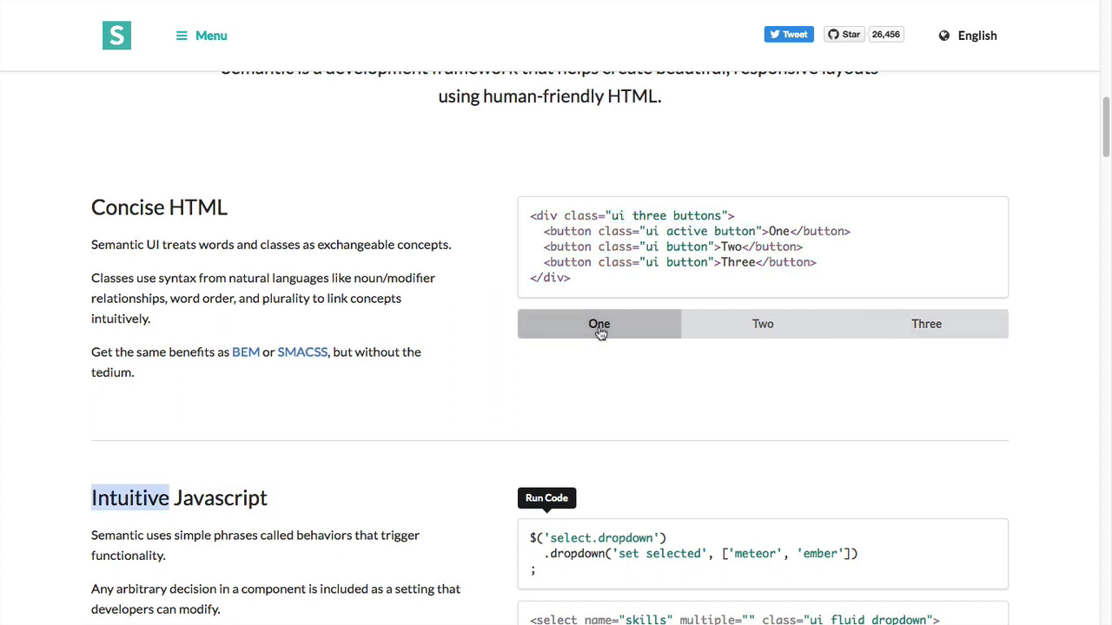
left_click(762, 324)
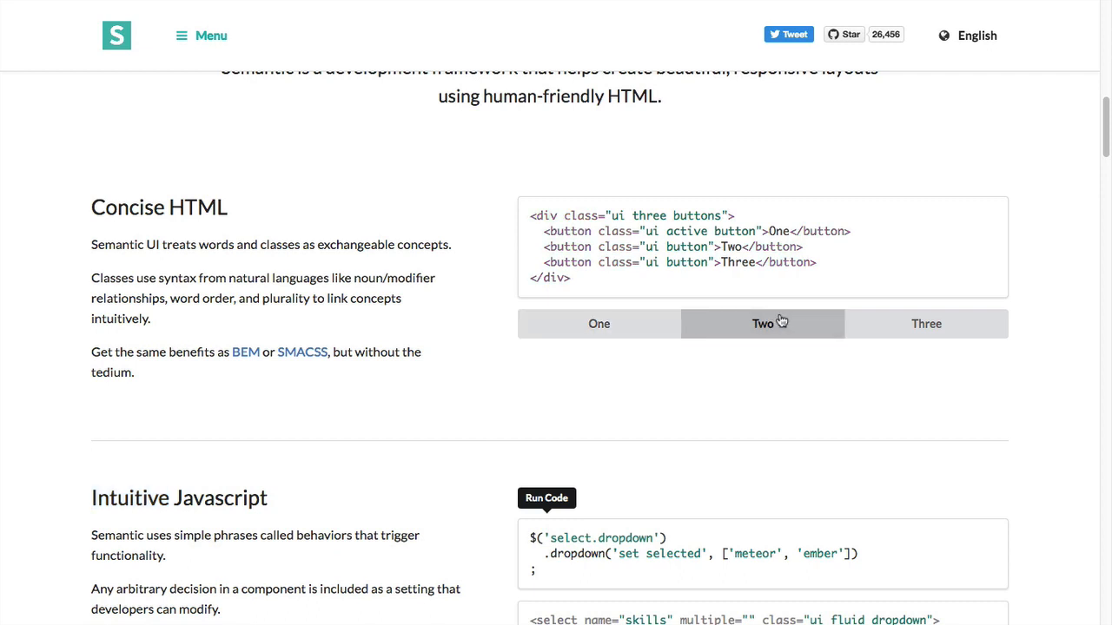
left_click(598, 323)
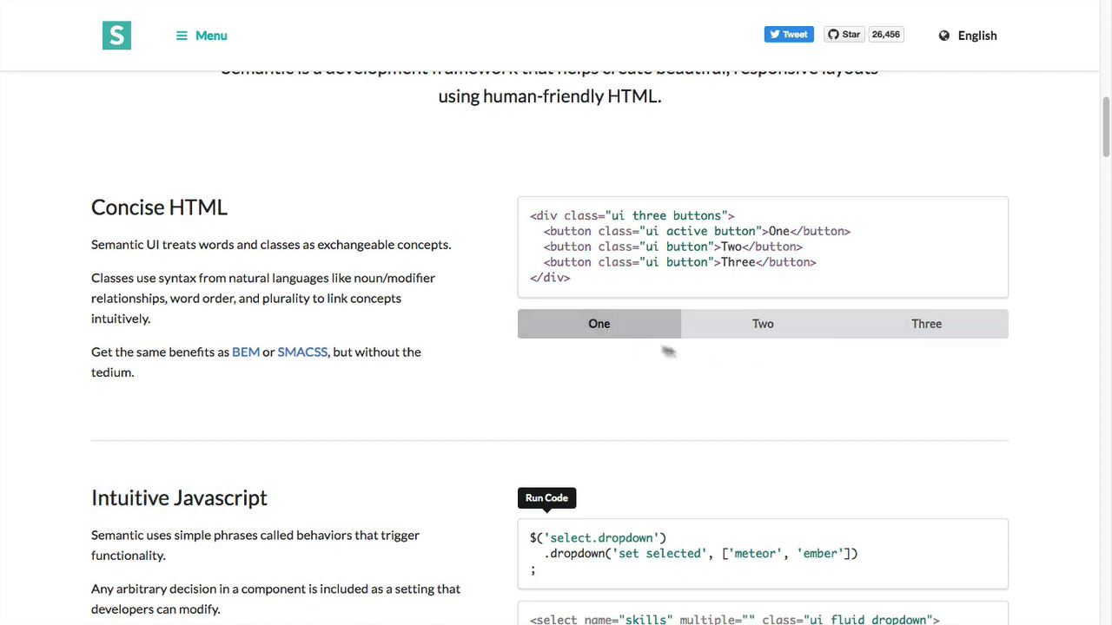
left_click(926, 323)
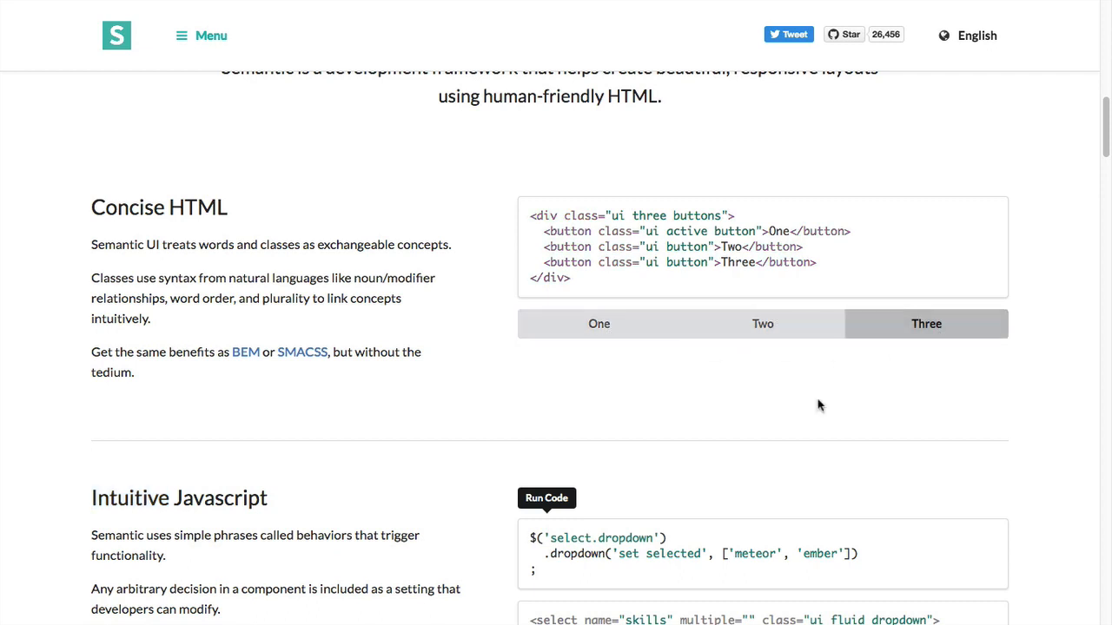